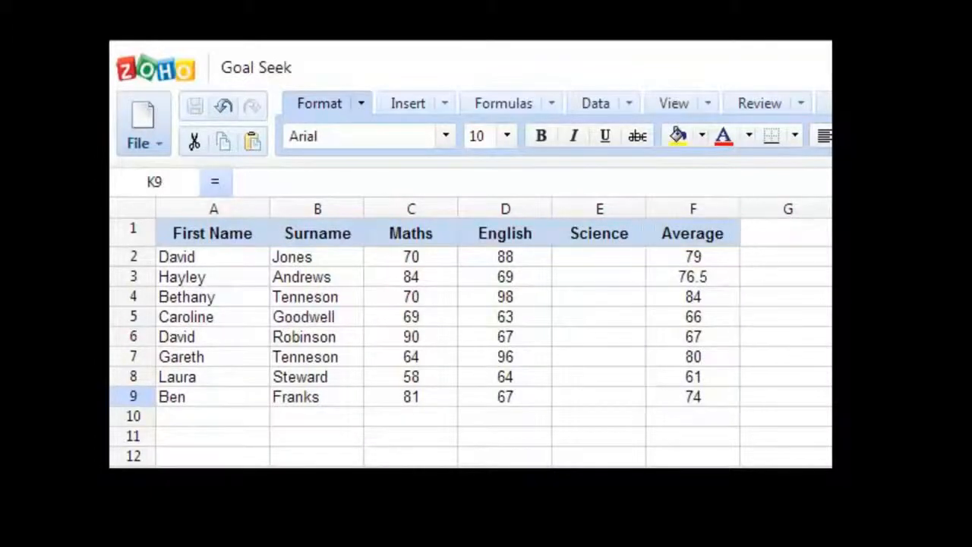
{"action": "mouse_move", "coordinate": [696, 186]}
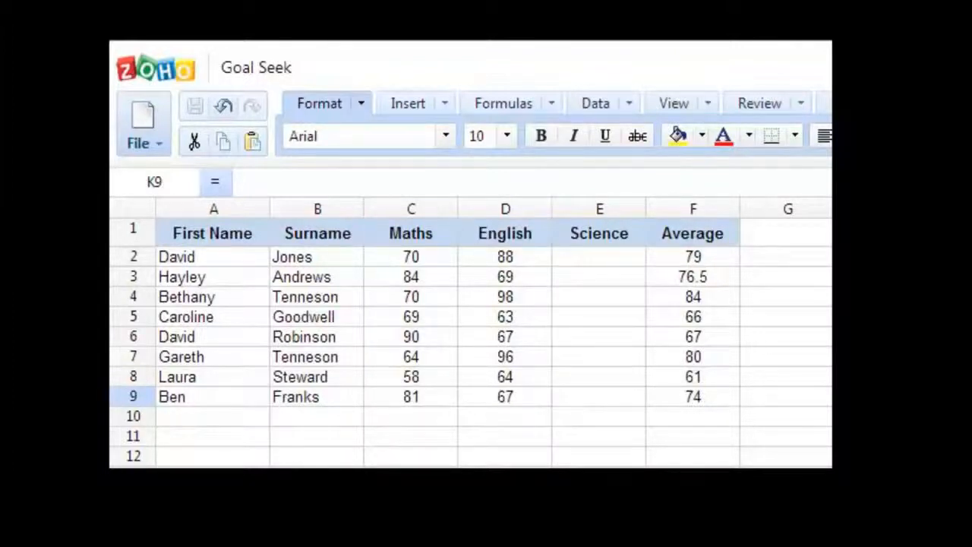
{"action": "left_click", "coordinate": [599, 256]}
{"action": "type", "text": "86"}
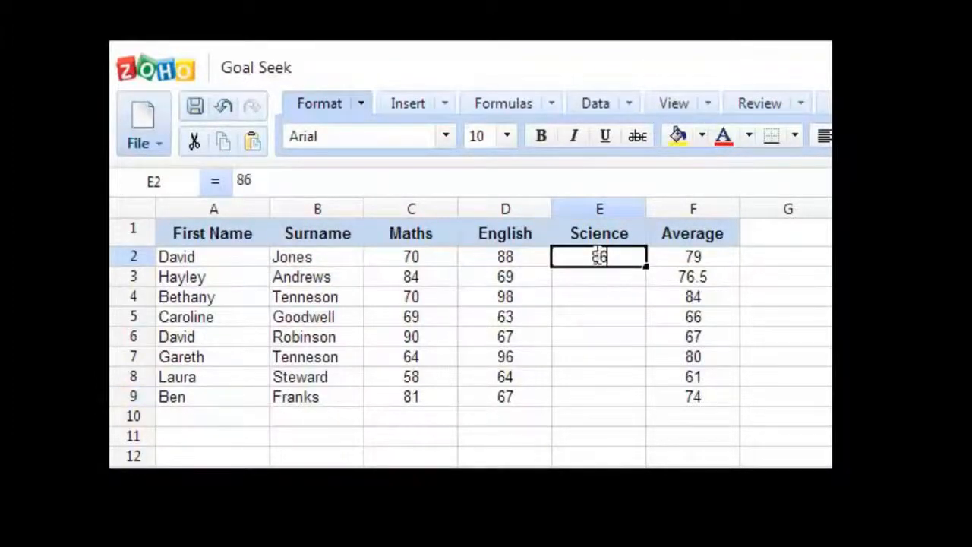
{"action": "left_click", "coordinate": [692, 277]}
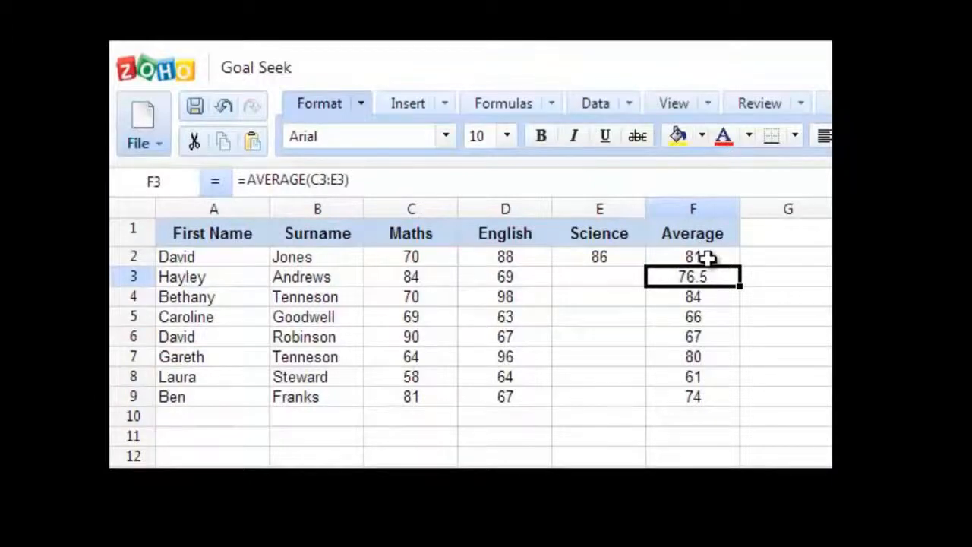
{"action": "left_click", "coordinate": [598, 277]}
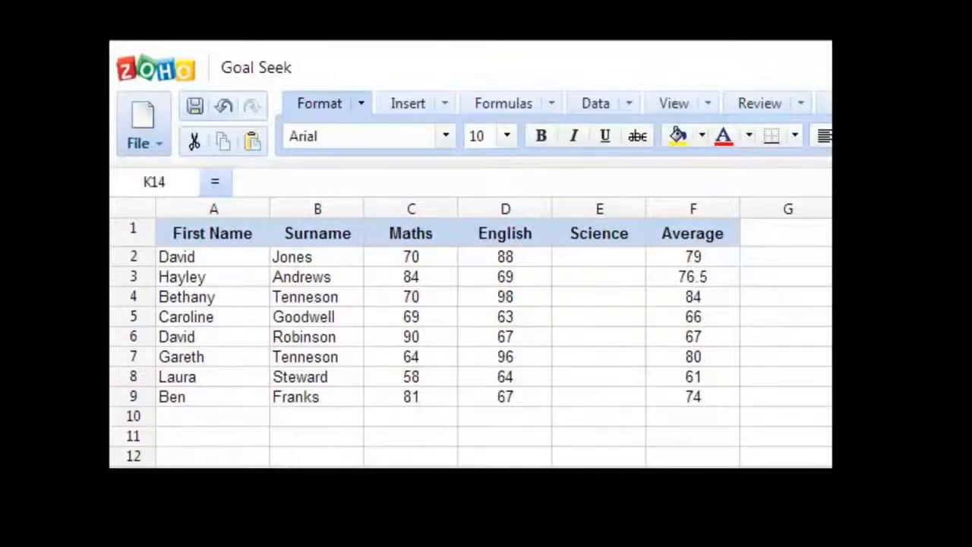
{"action": "left_click_drag", "start_coordinate": [692, 255], "coordinate": [693, 395]}
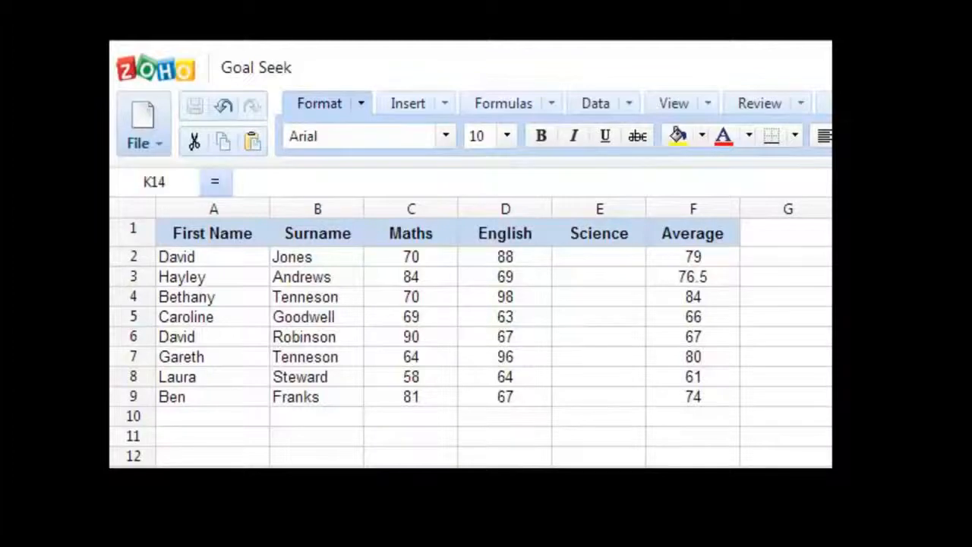
{"action": "left_click", "coordinate": [410, 255]}
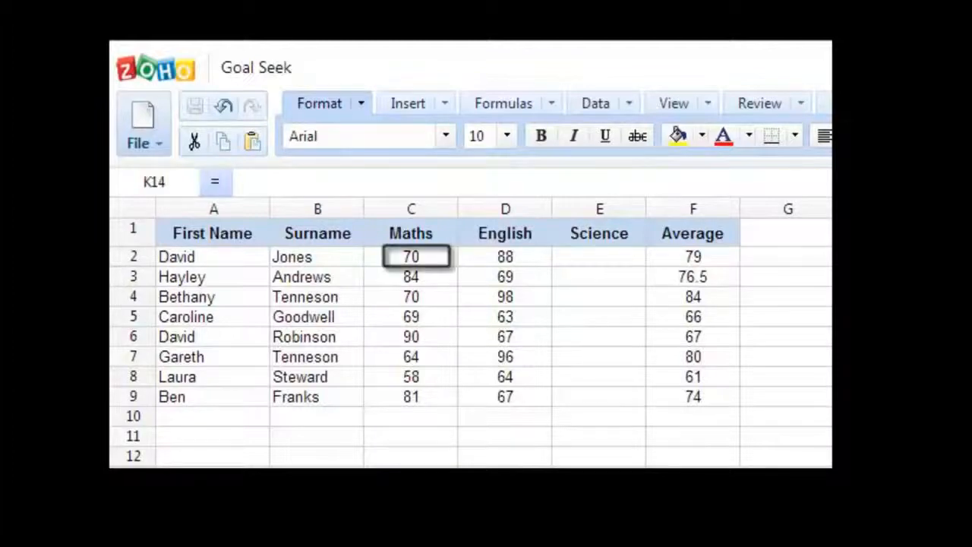
{"action": "left_click", "coordinate": [505, 255]}
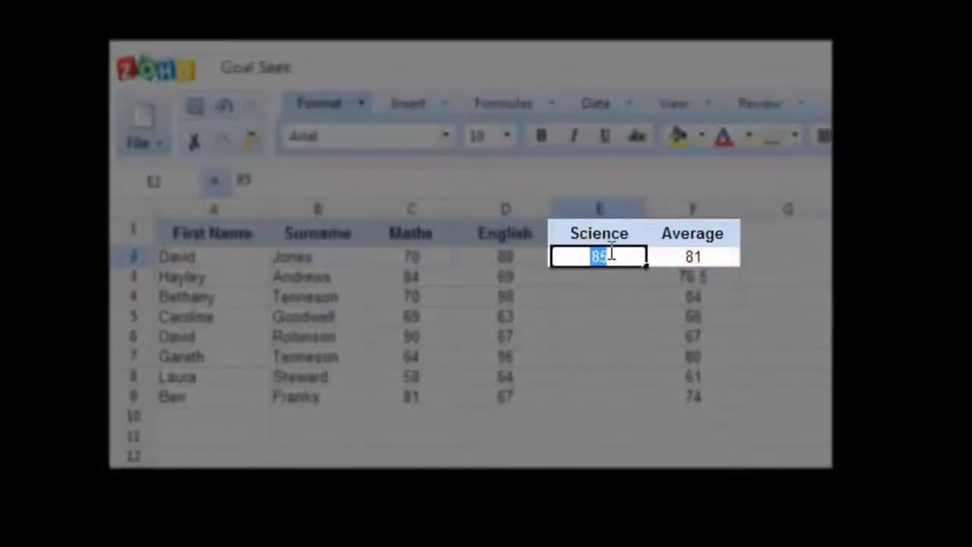
{"action": "type", "text": "86"}
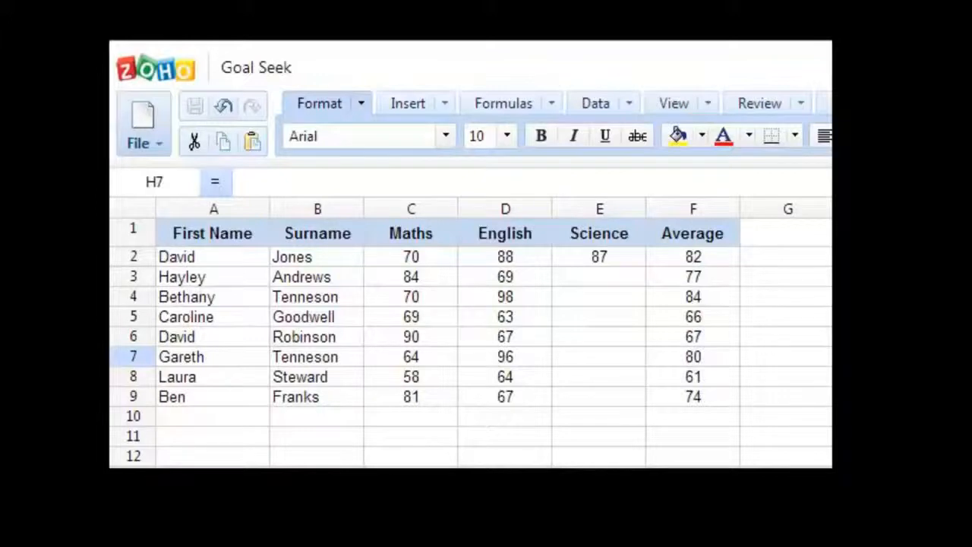
{"action": "left_click", "coordinate": [212, 277]}
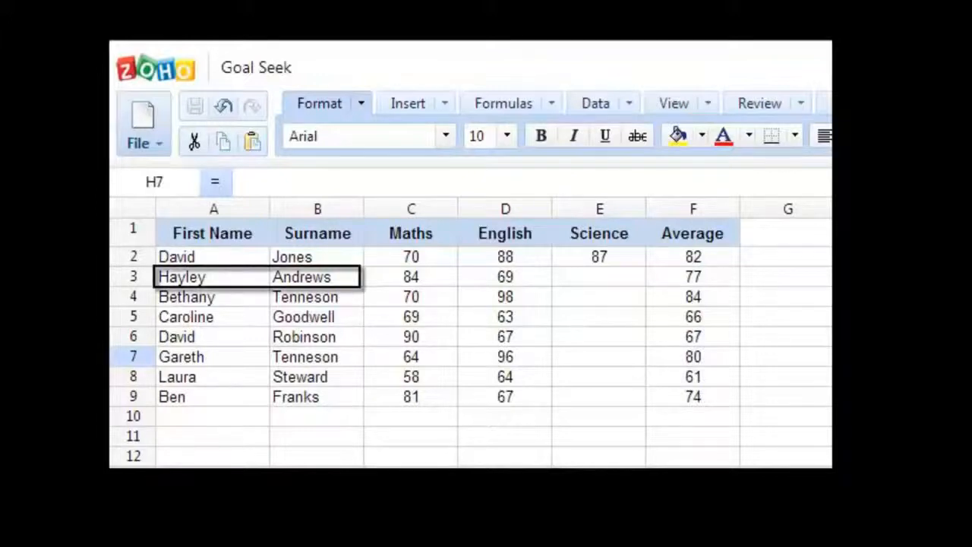
{"action": "left_click", "coordinate": [410, 276]}
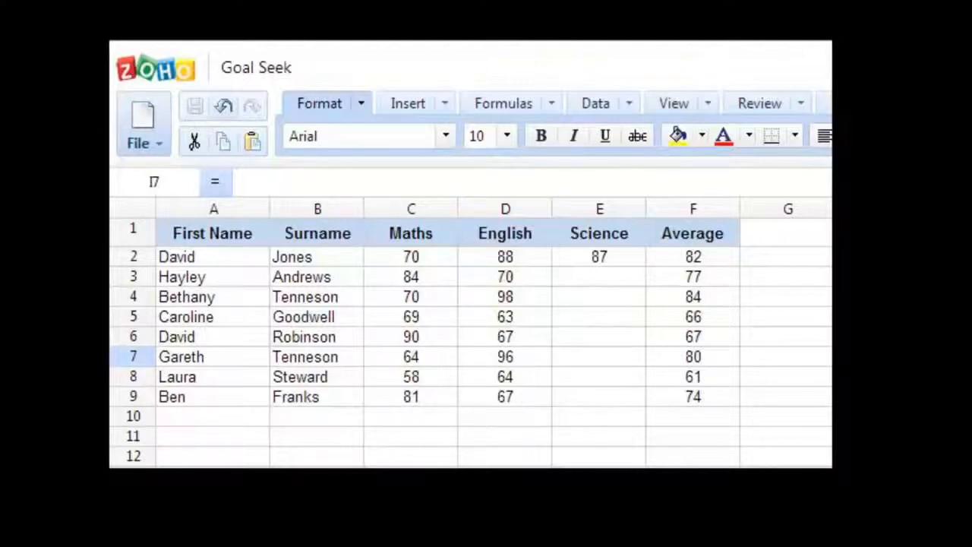
{"action": "left_click", "coordinate": [692, 277]}
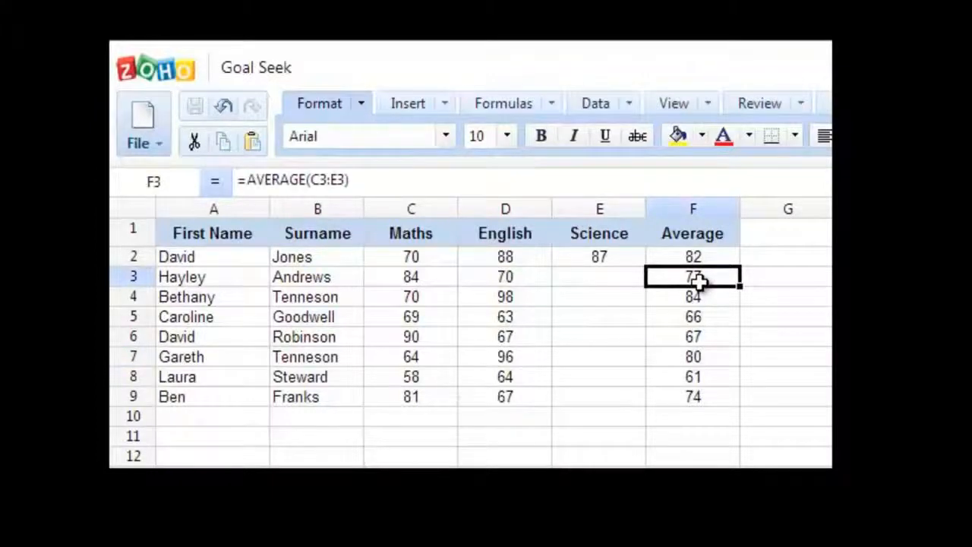
{"action": "mouse_move", "coordinate": [659, 240]}
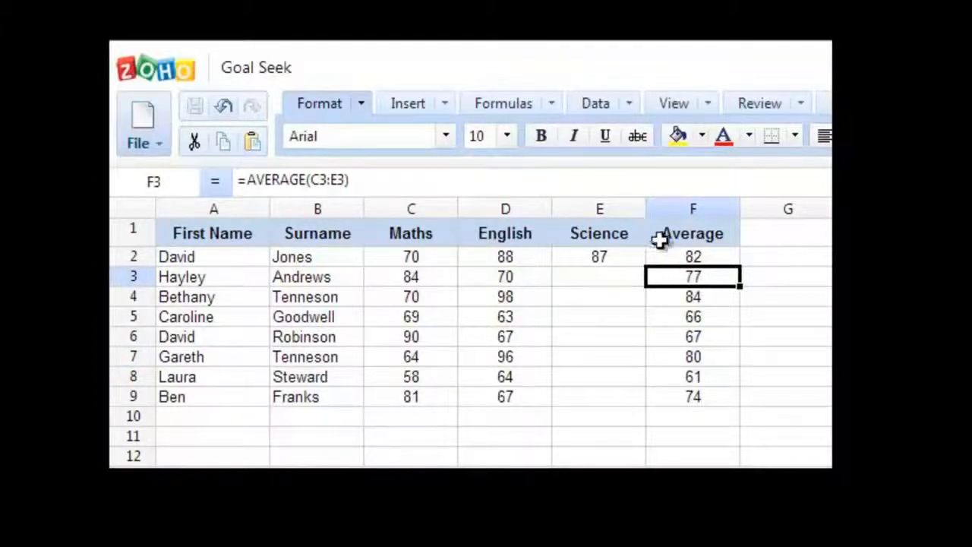
{"action": "left_click", "coordinate": [595, 103]}
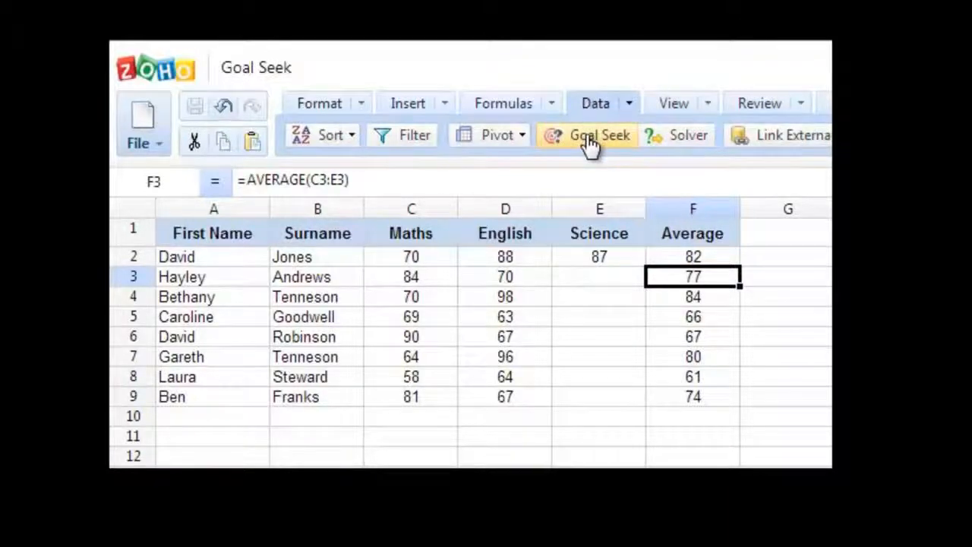
Step: Configure Goal Seek with target F3, variant cell E3 and expected result 80
{"action": "left_click", "coordinate": [599, 134]}
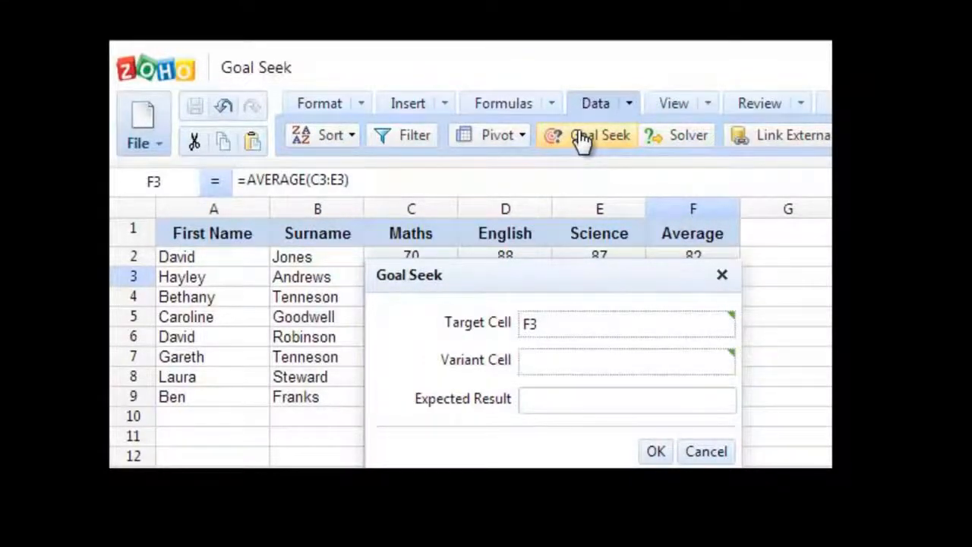
{"action": "left_click", "coordinate": [626, 359]}
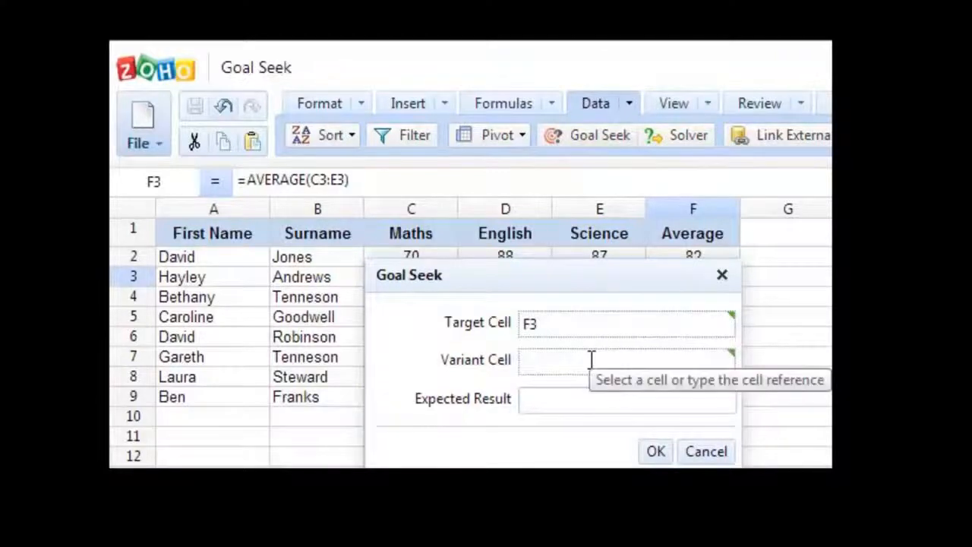
{"action": "mouse_move", "coordinate": [595, 313]}
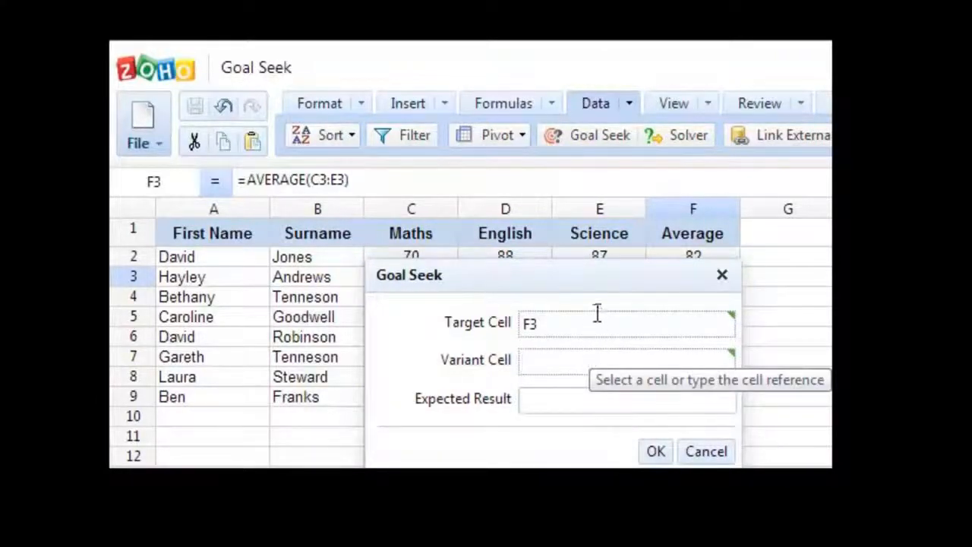
{"action": "left_click_drag", "start_coordinate": [596, 275], "coordinate": [595, 315]}
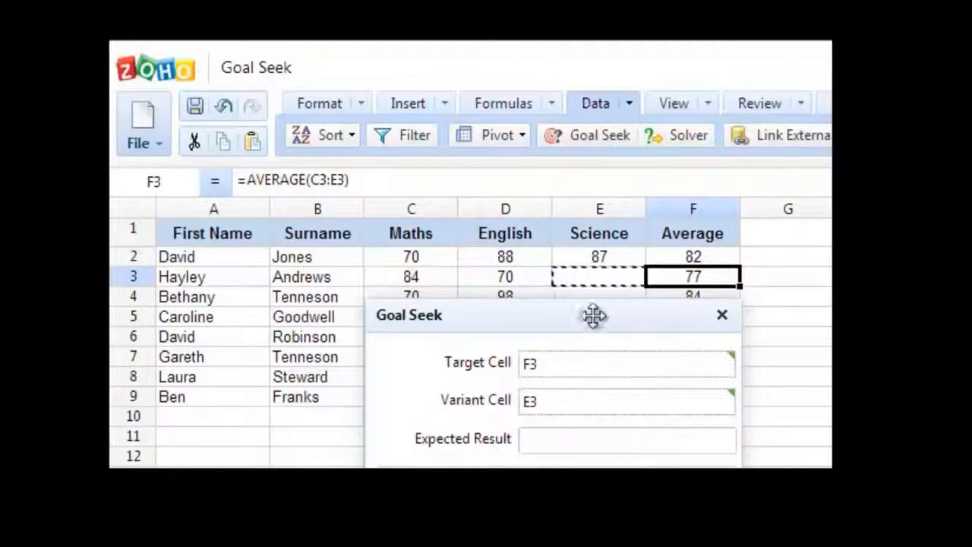
{"action": "left_click_drag", "start_coordinate": [592, 314], "coordinate": [598, 279]}
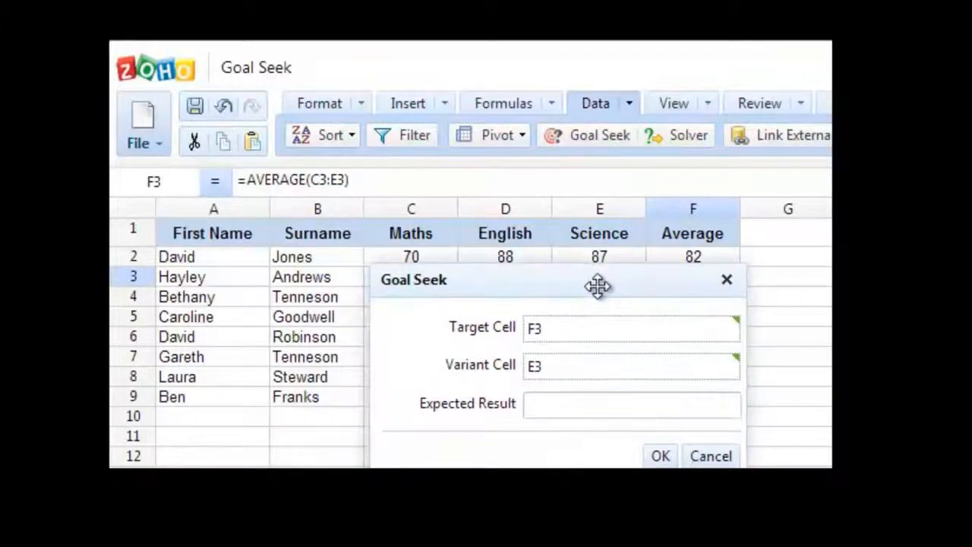
{"action": "left_click", "coordinate": [631, 404]}
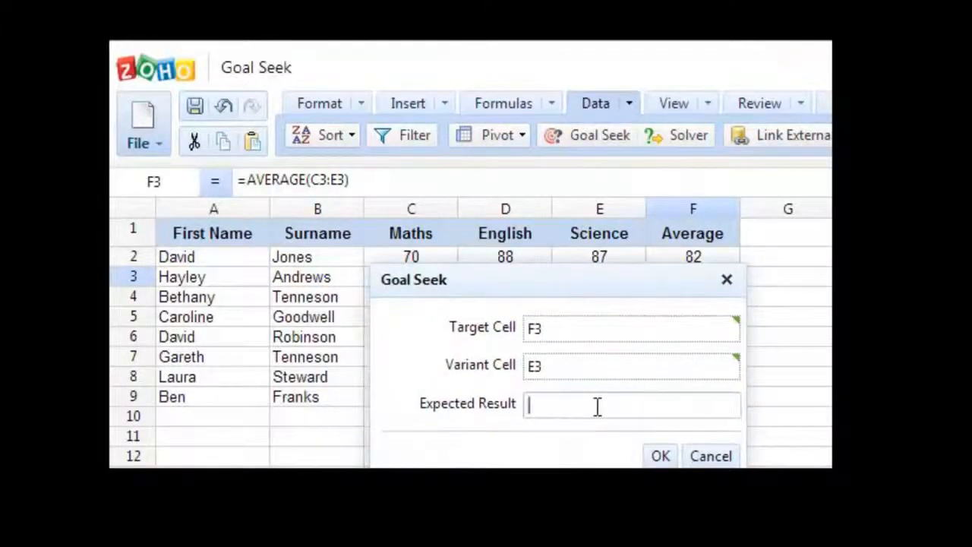
{"action": "type", "text": "80"}
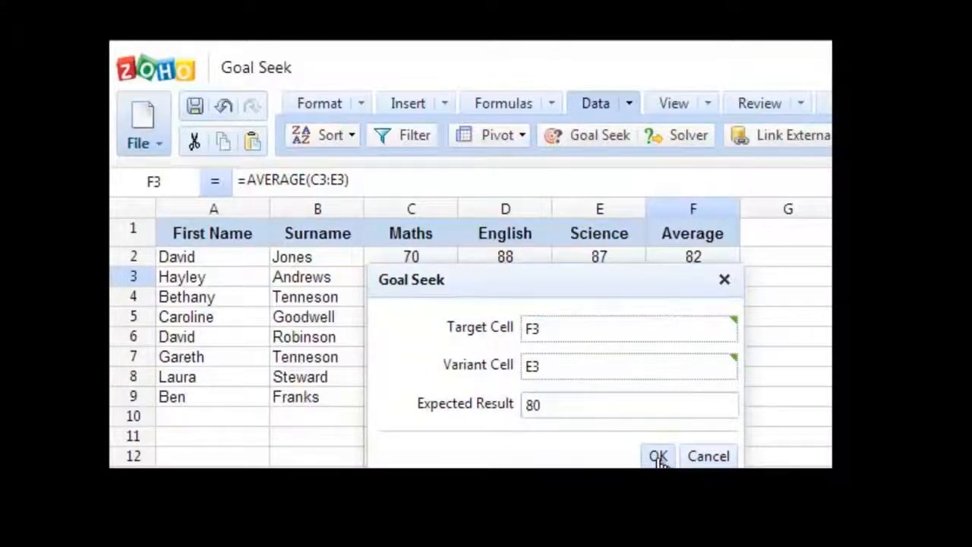
Step: Run Goal Seek and accept the solution, giving Hayley a Science score of 86 and average 80
{"action": "left_click", "coordinate": [657, 455]}
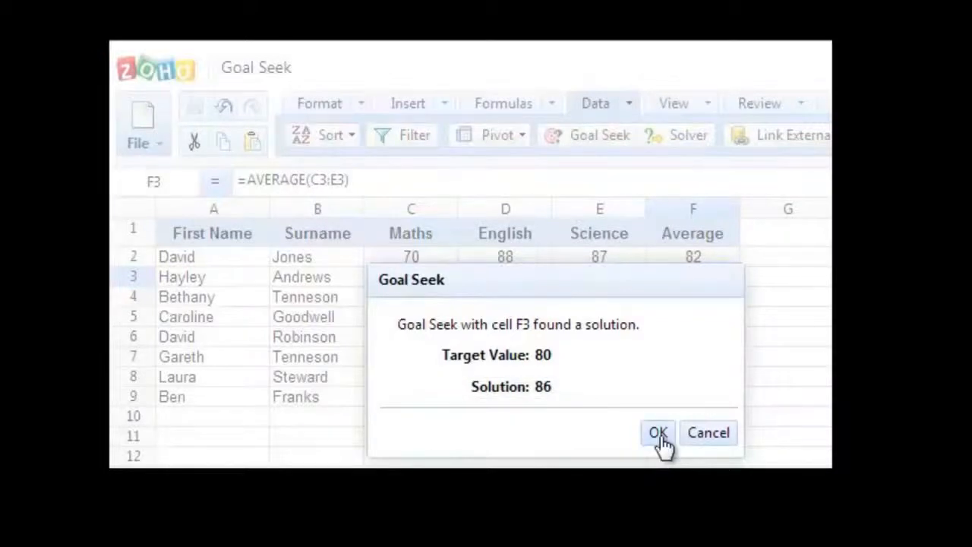
{"action": "left_click", "coordinate": [657, 431]}
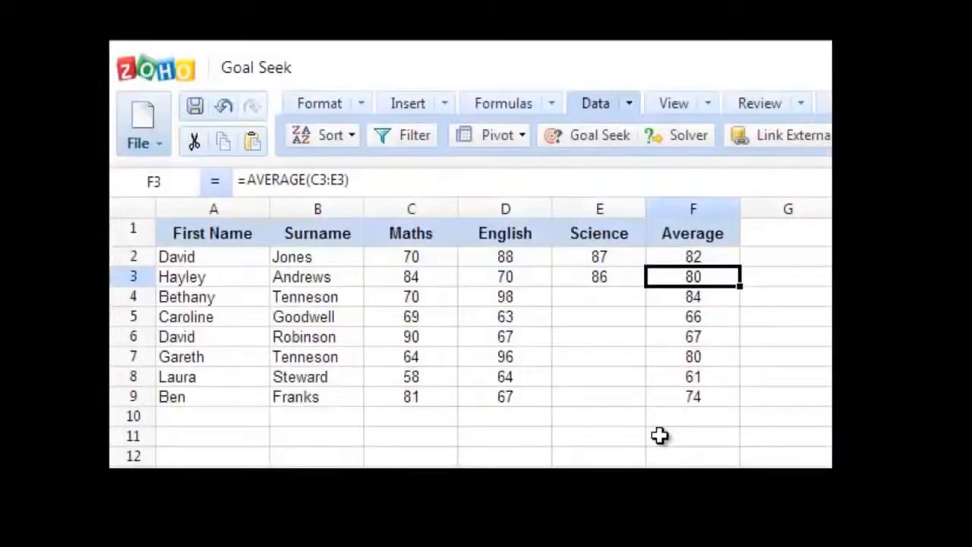